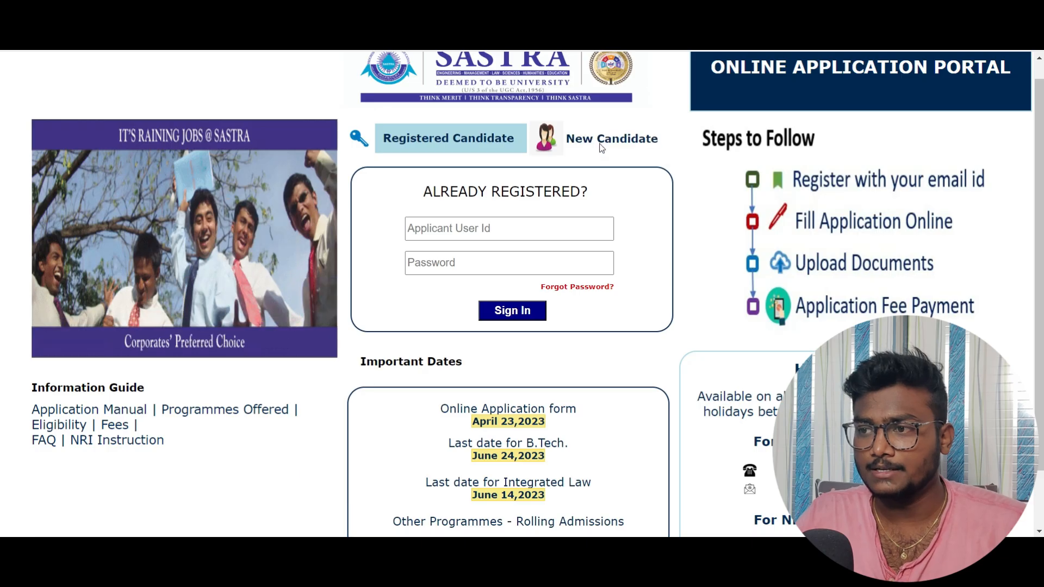
- Start a New Candidate registration from the portal home page
click(610, 138)
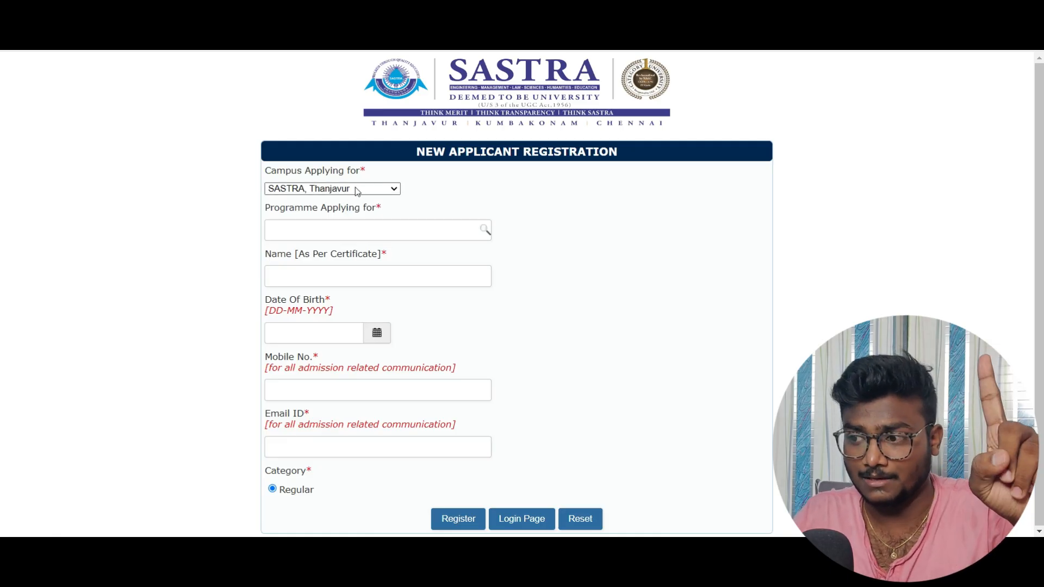
- Select B. Tech/M.Tech (5 Yr Integrated) as the programme, then return to the login page
click(333, 188)
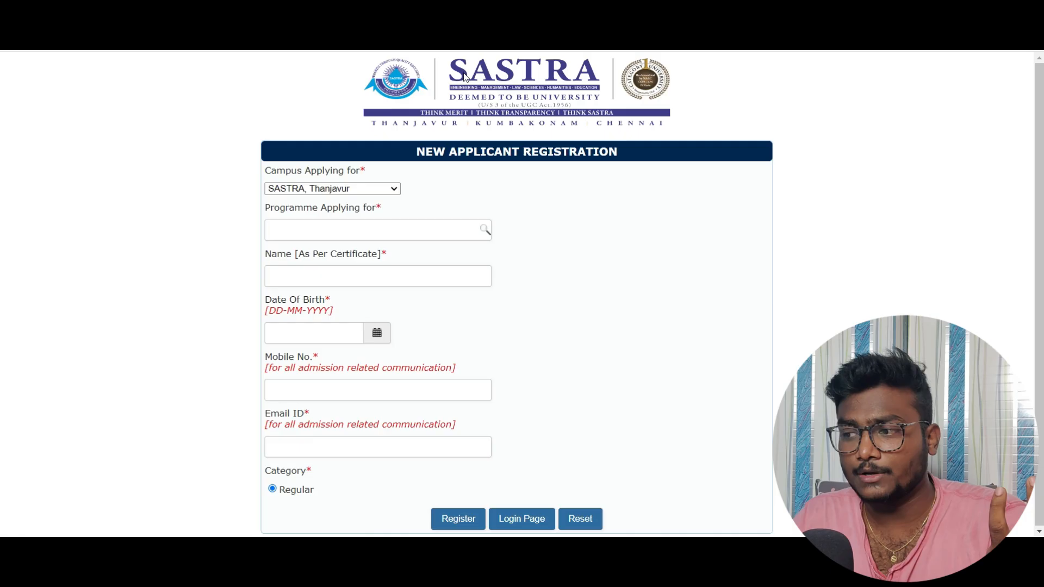
click(377, 229)
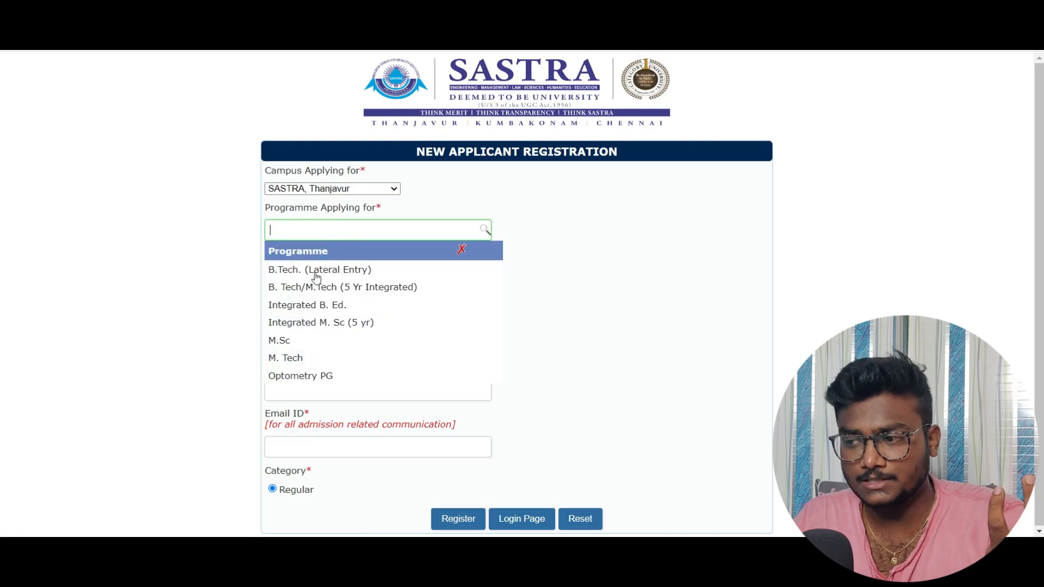
mouse_move(324, 292)
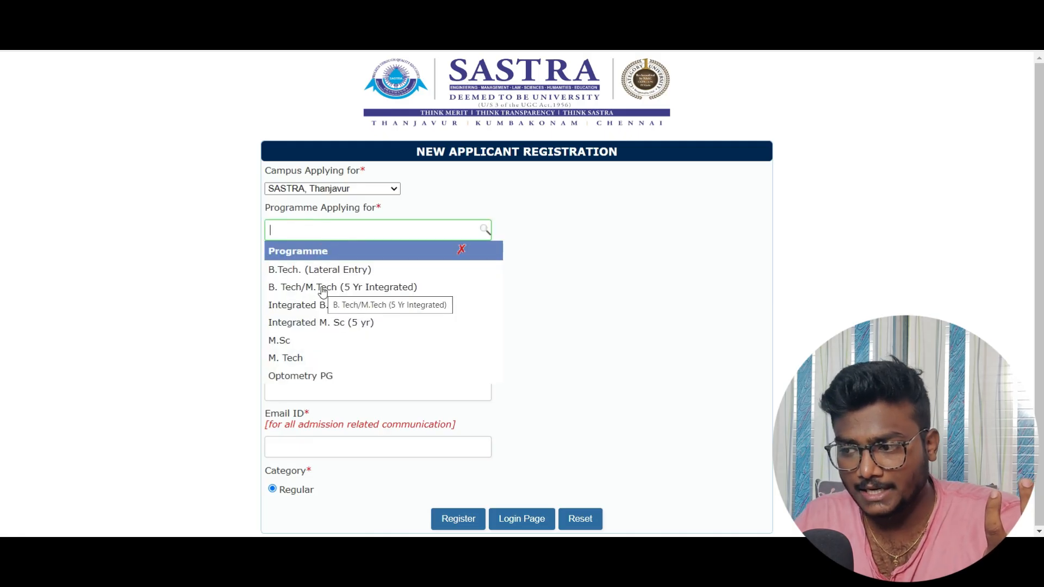
click(342, 286)
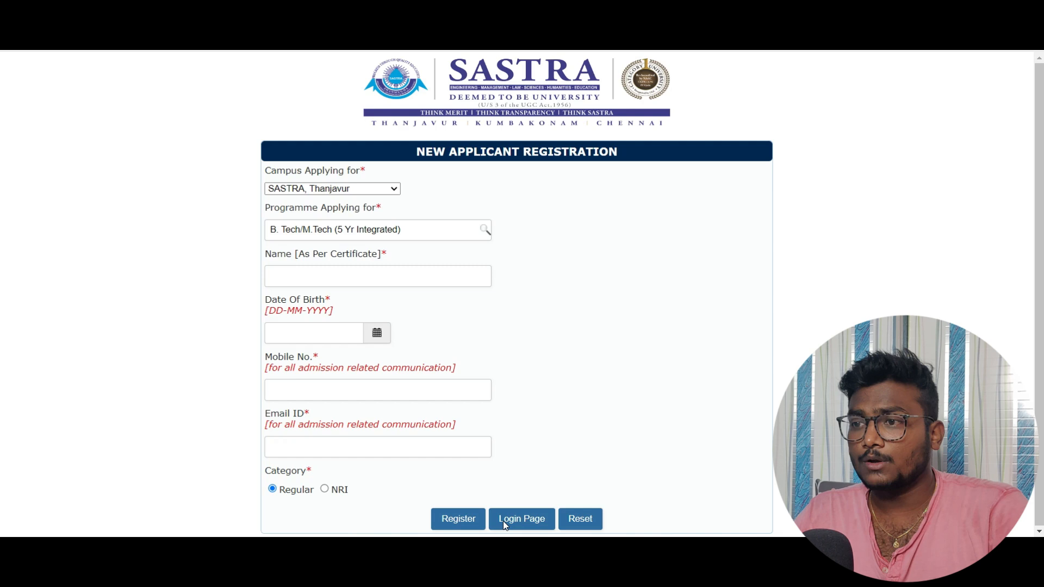
click(521, 519)
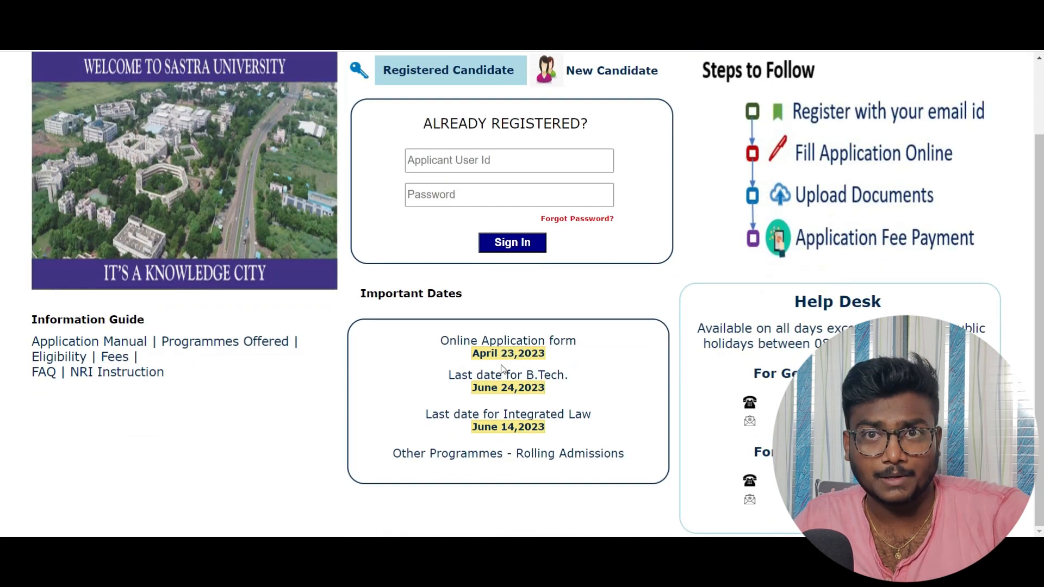
mouse_move(543, 361)
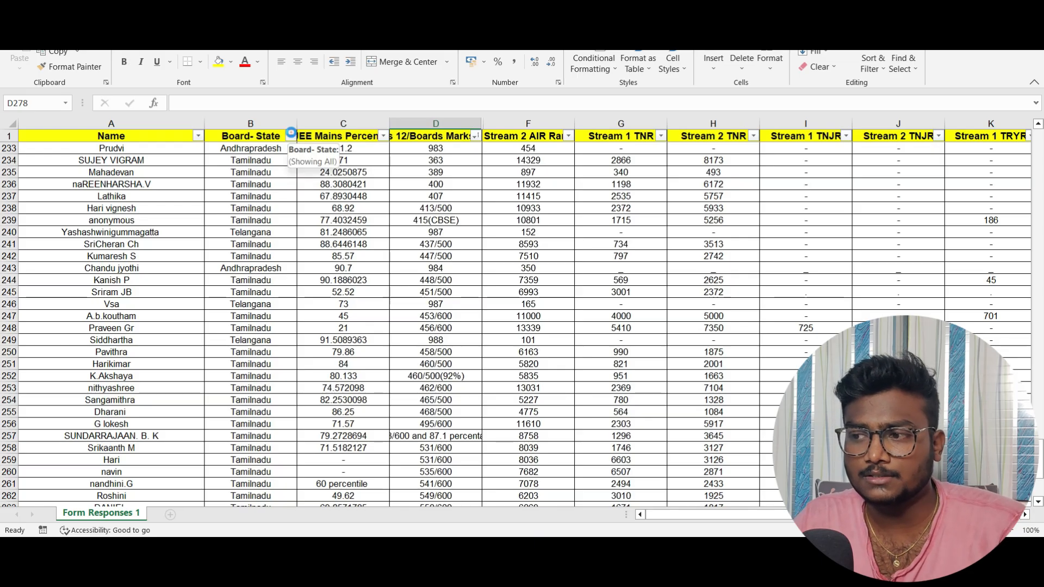
- Filter the Board- State column to Andhrapradesh only
click(292, 136)
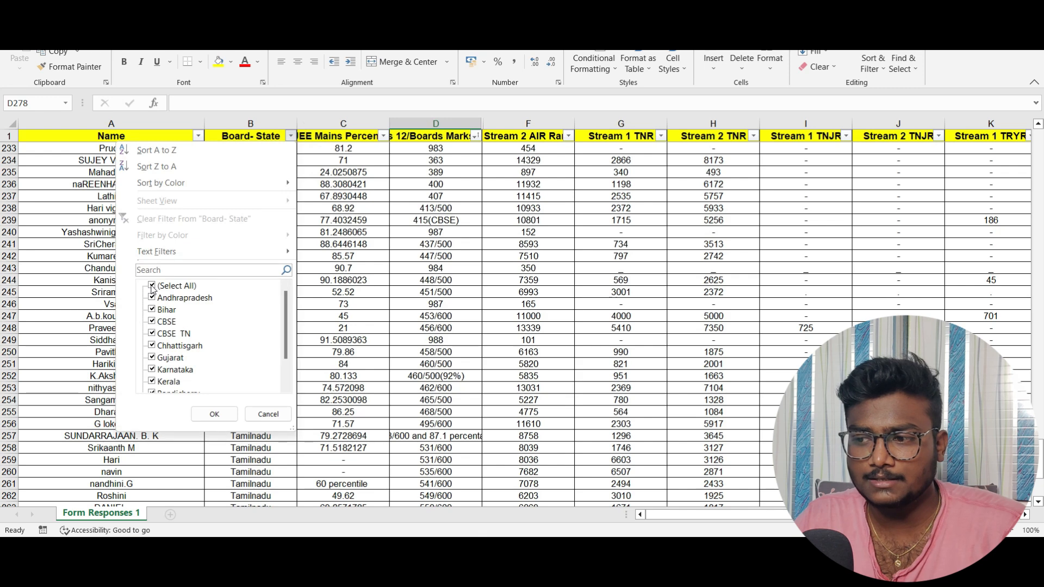
click(151, 286)
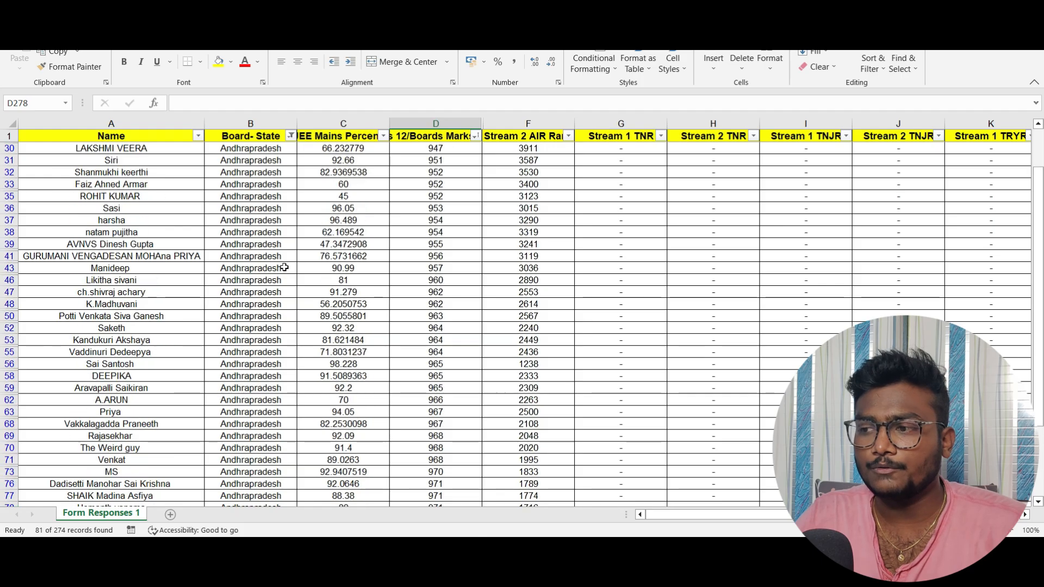
scroll(up, 3)
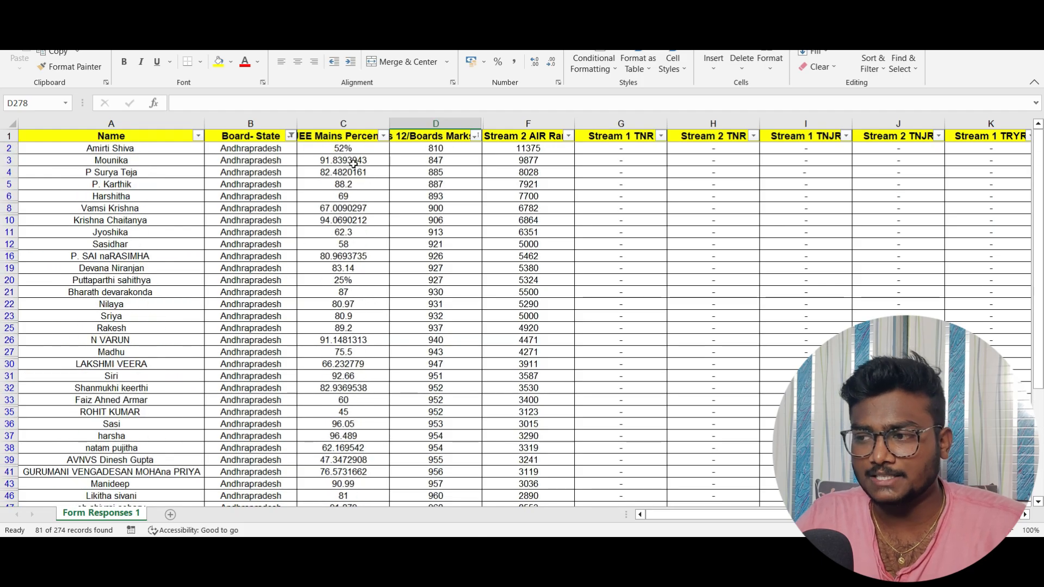
- Inspect board marks and Stream 1/Stream 2 AIR ranks for rows 3 and 76
click(343, 160)
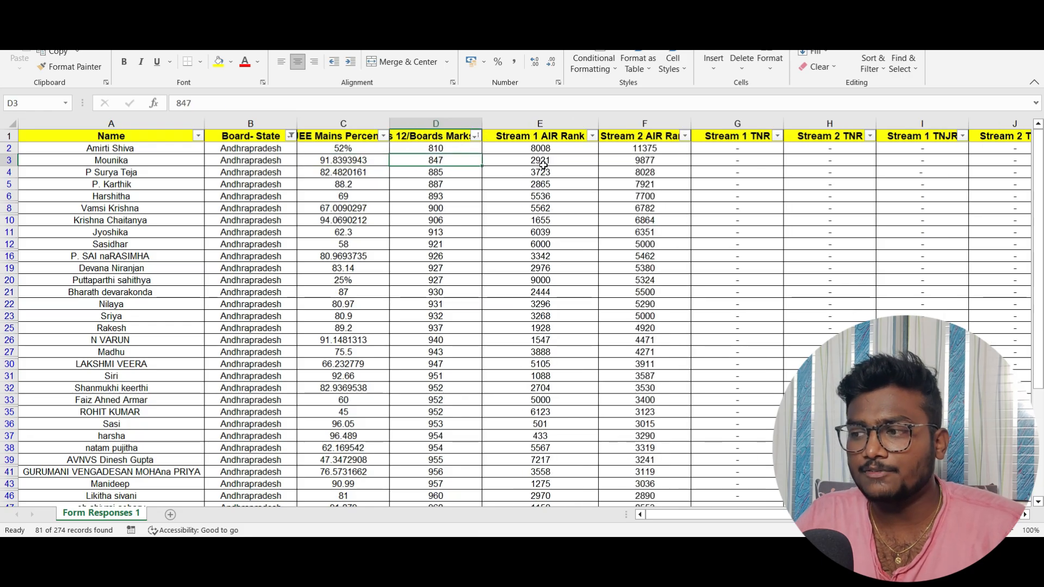
click(540, 160)
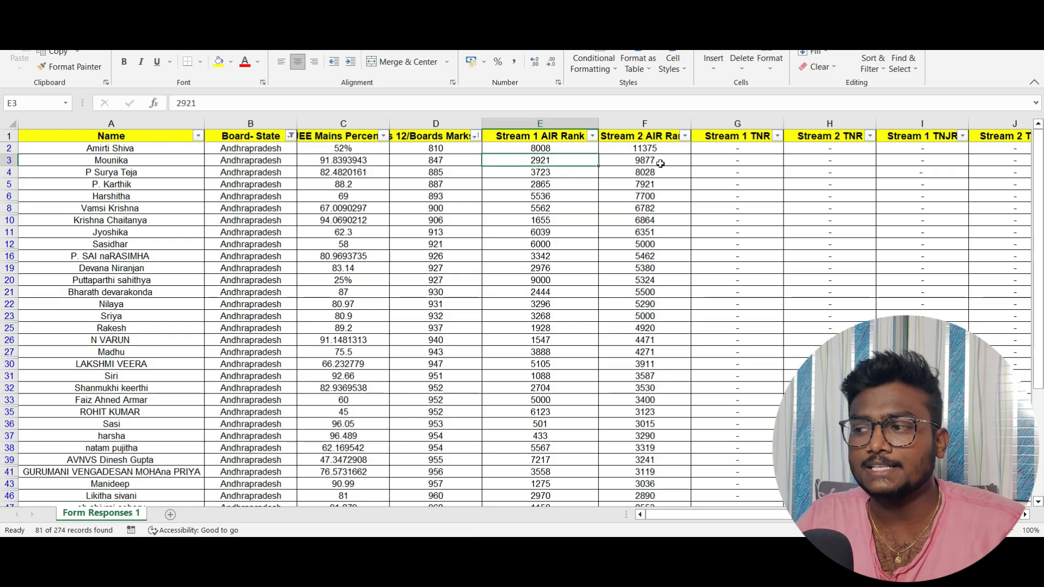
click(644, 160)
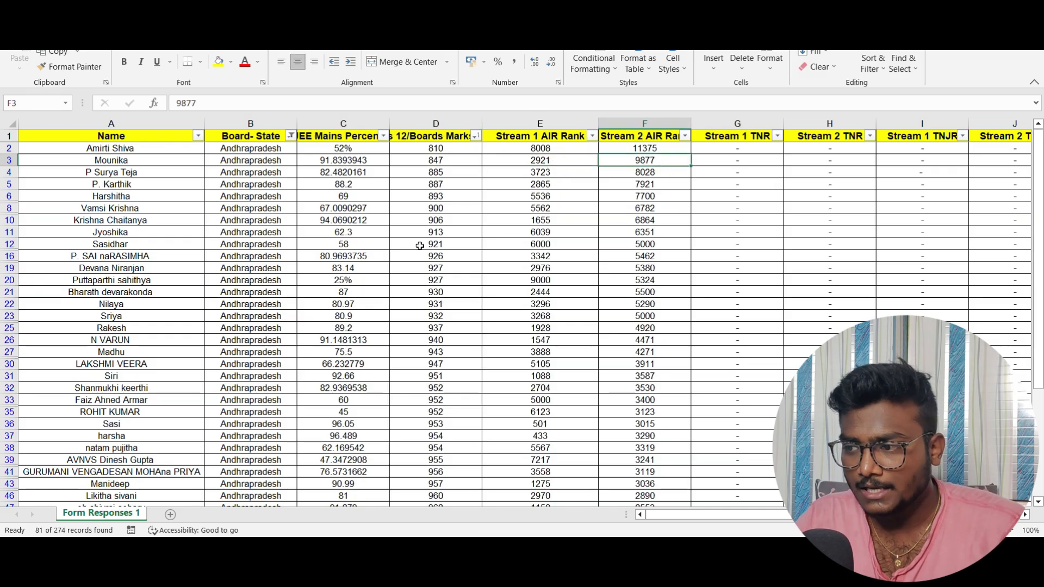
scroll(down, 3)
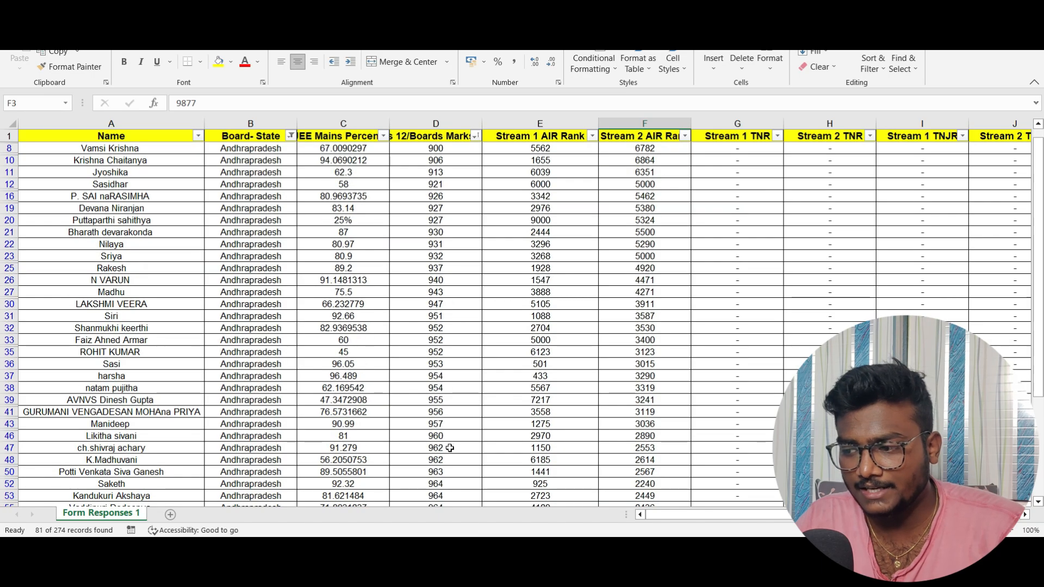
scroll(down, 3)
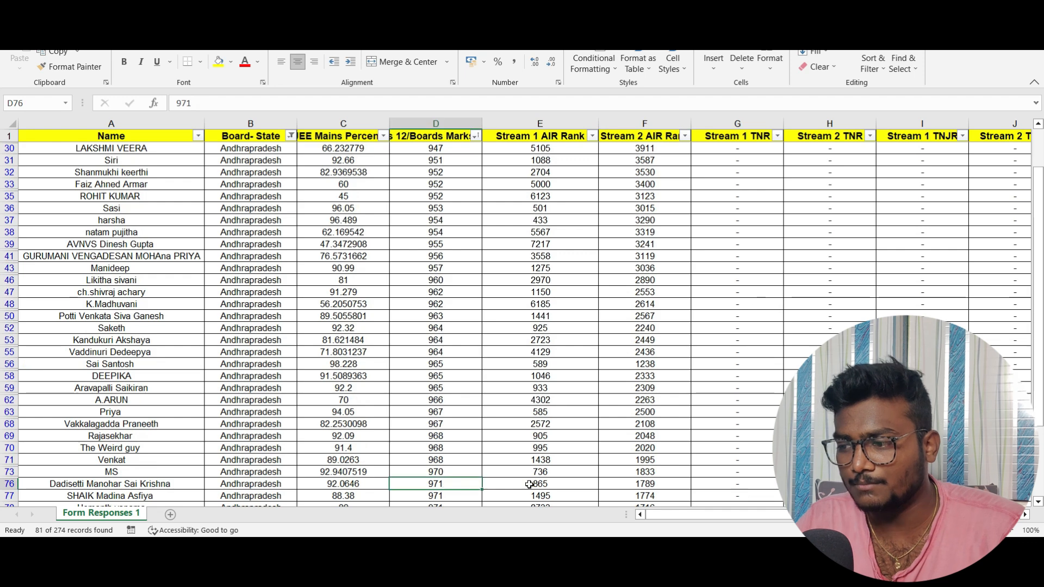
scroll(down, 3)
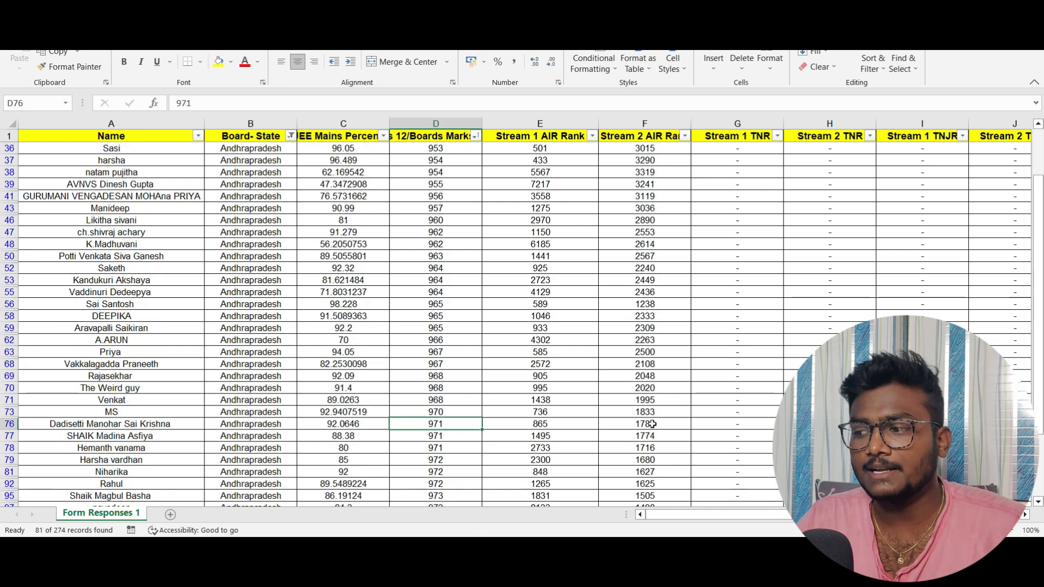
click(644, 423)
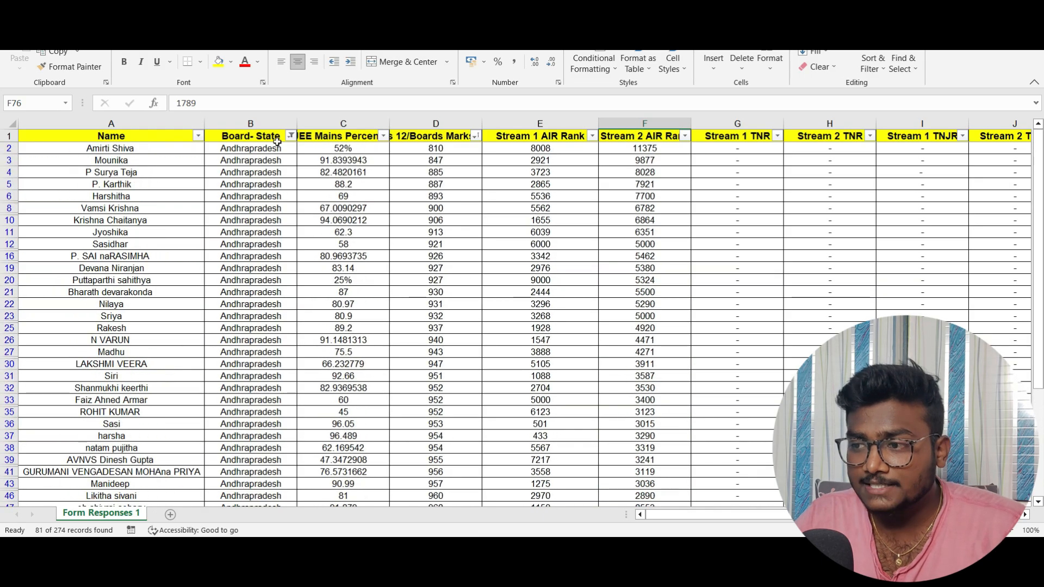
- Filter Board- State to Kerala only and inspect the second student's marks and Stream 2 rank
click(291, 136)
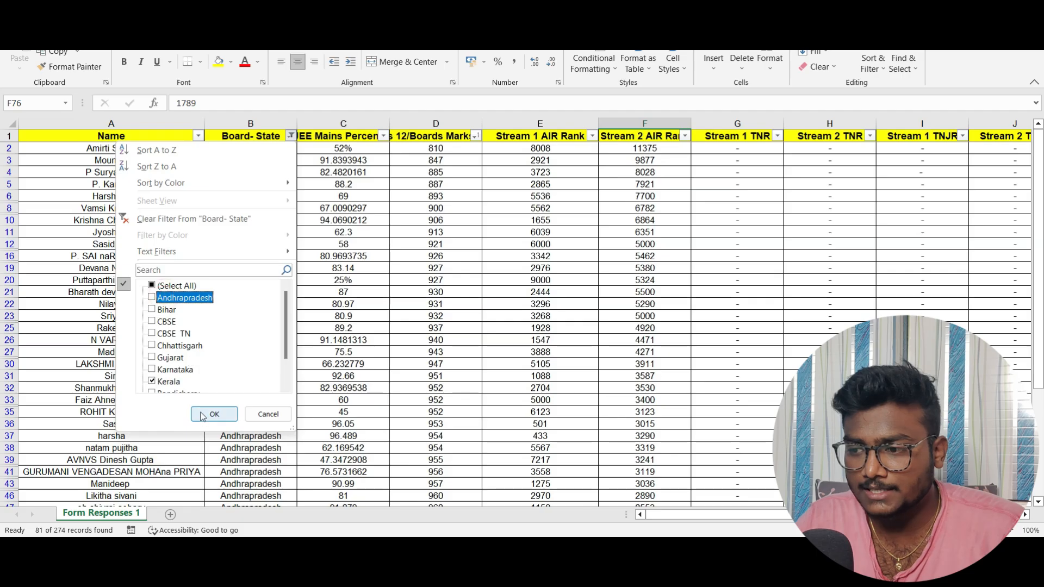
click(214, 414)
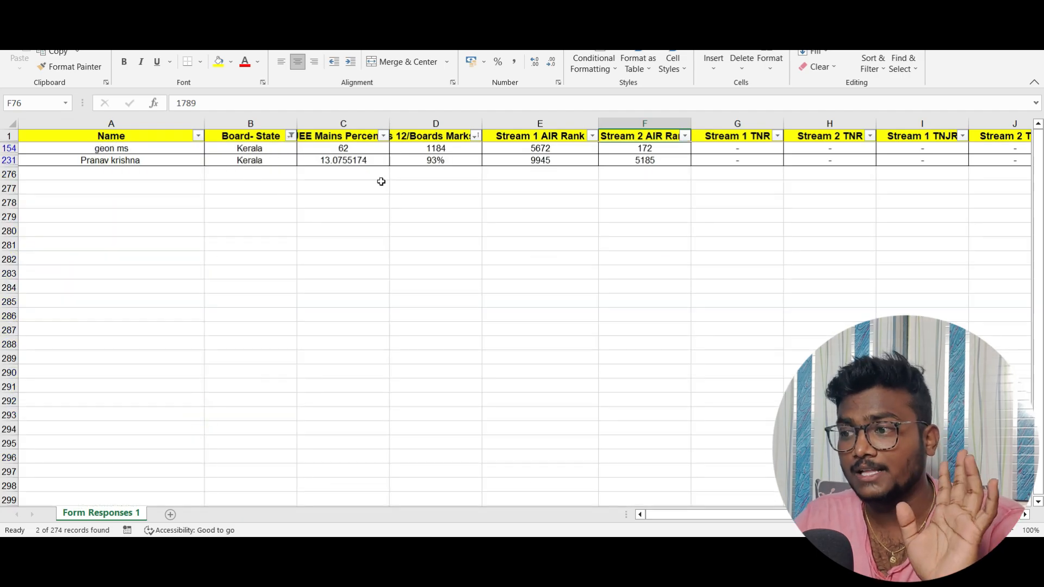
mouse_move(457, 154)
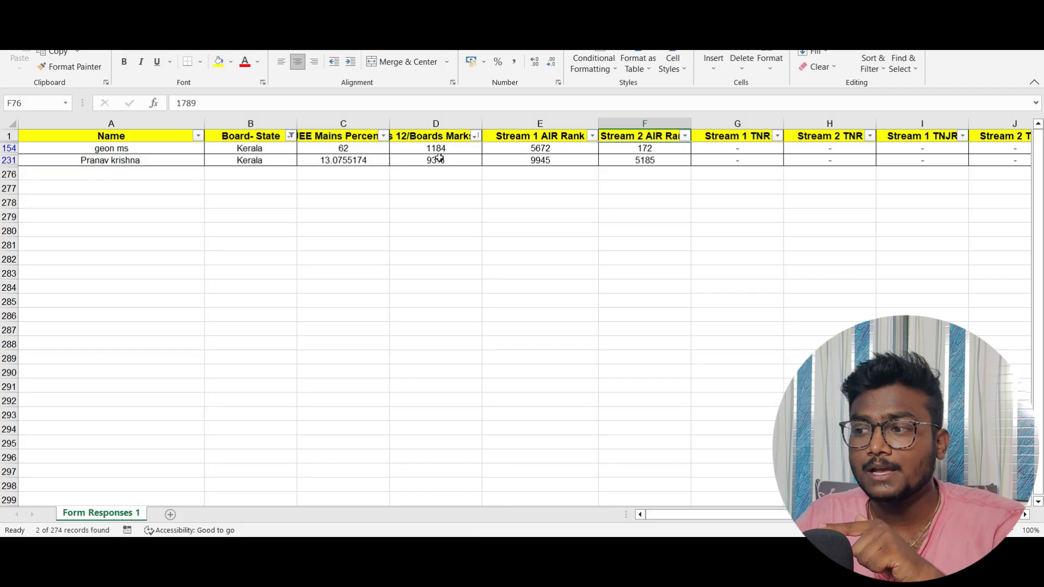
click(435, 160)
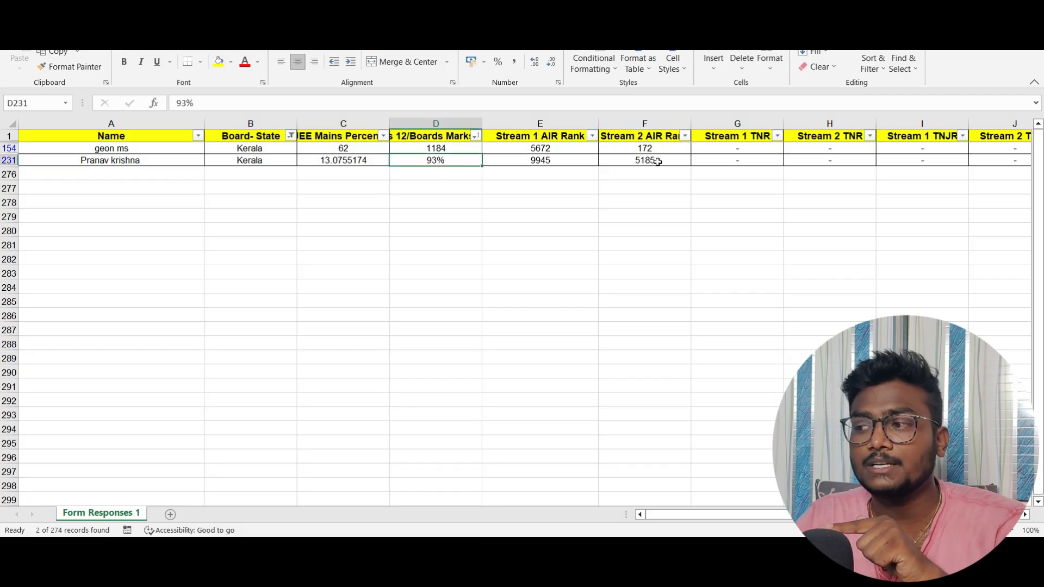
click(644, 160)
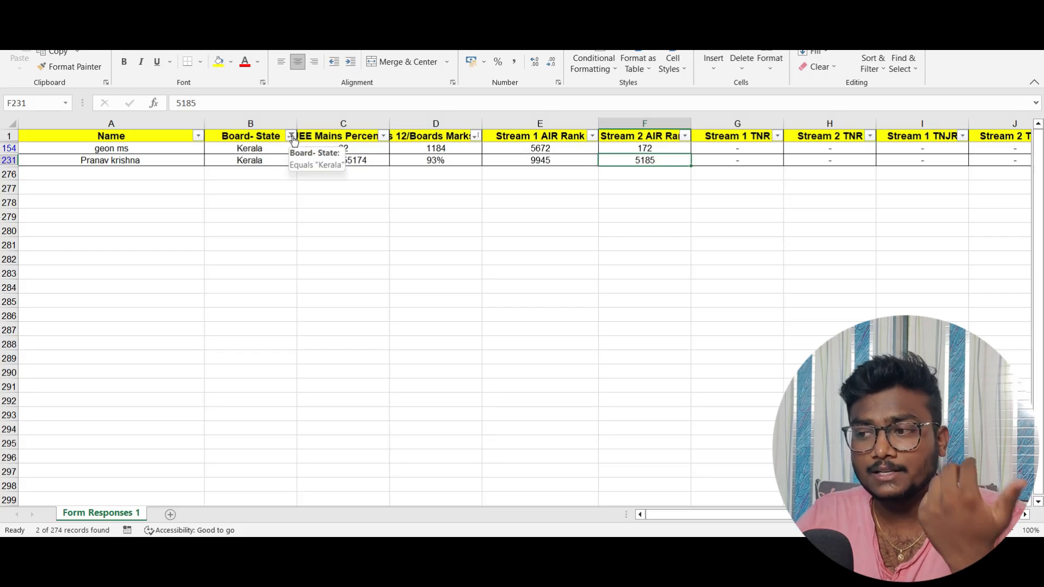
- Filter Board- State to show only the Bihar record
click(292, 136)
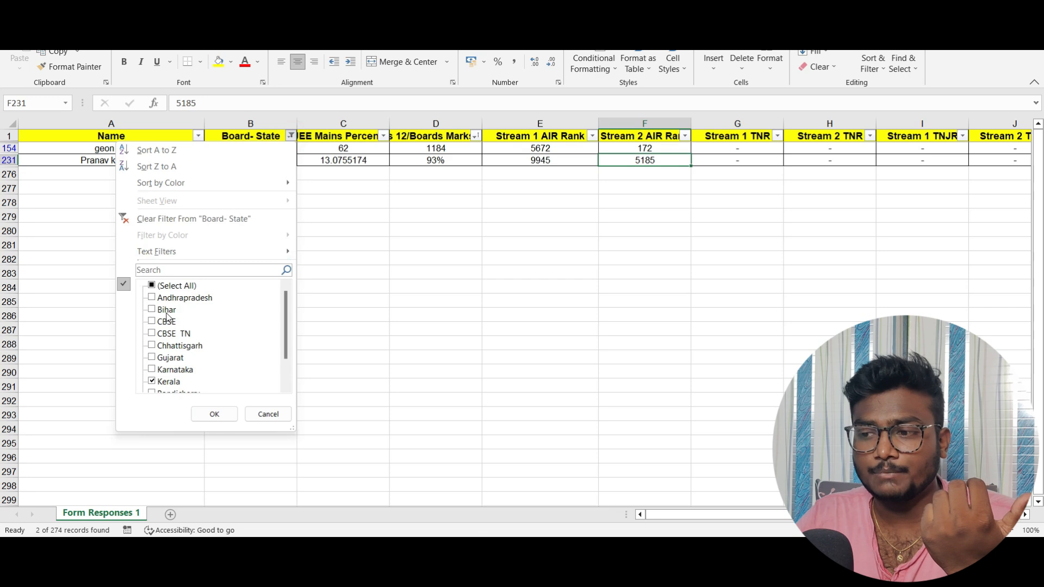
click(152, 308)
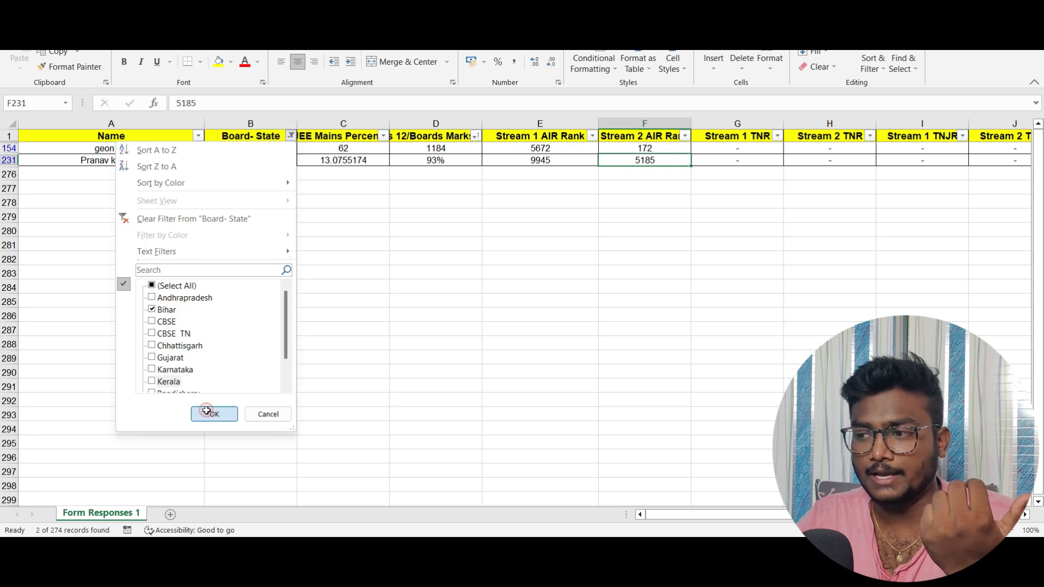
click(215, 414)
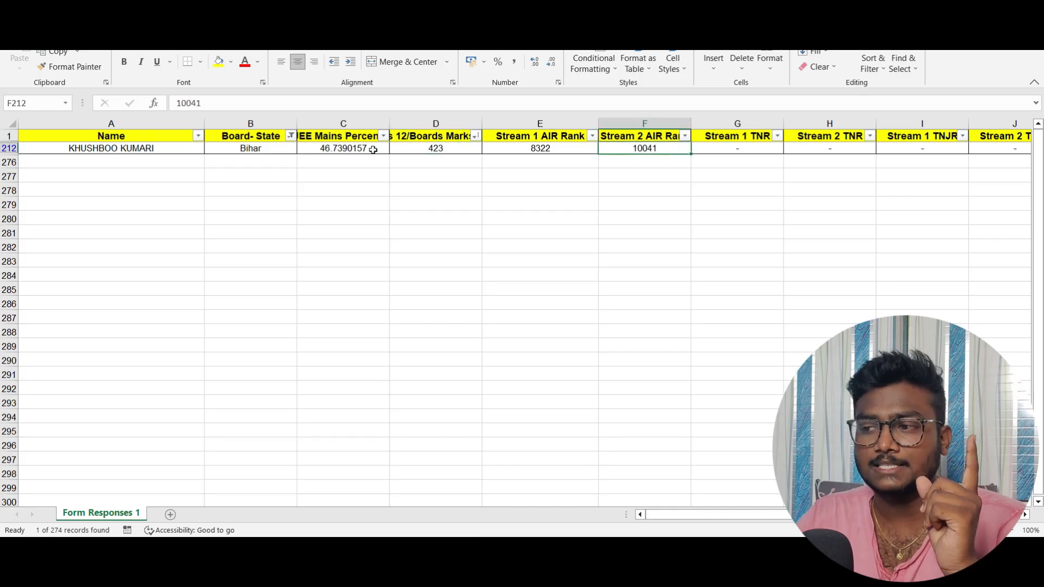
- Inspect the Bihar student's percentile, board marks and Stream 1 AIR rank, then reopen the state filter
click(343, 148)
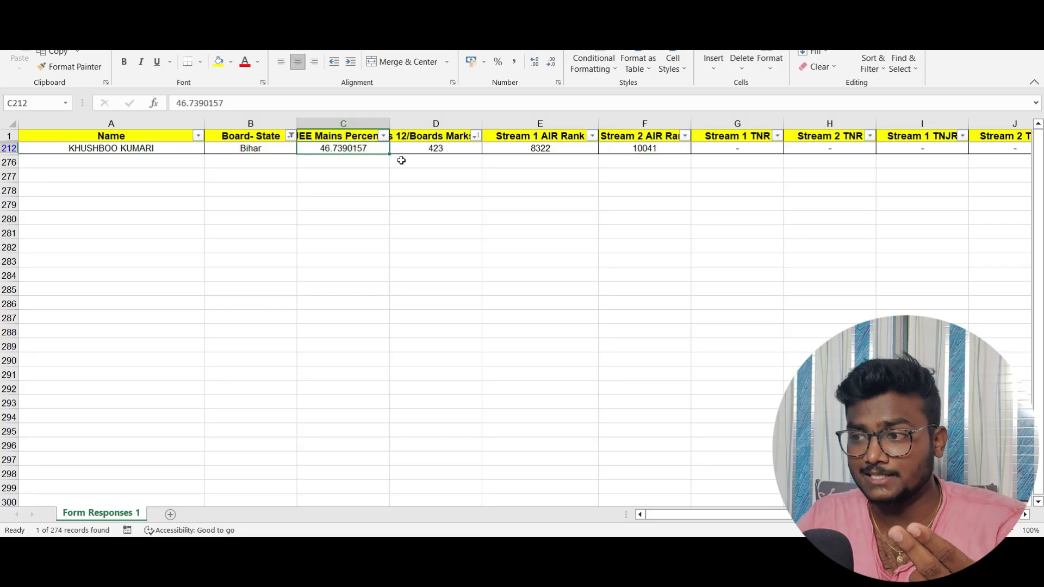
click(436, 148)
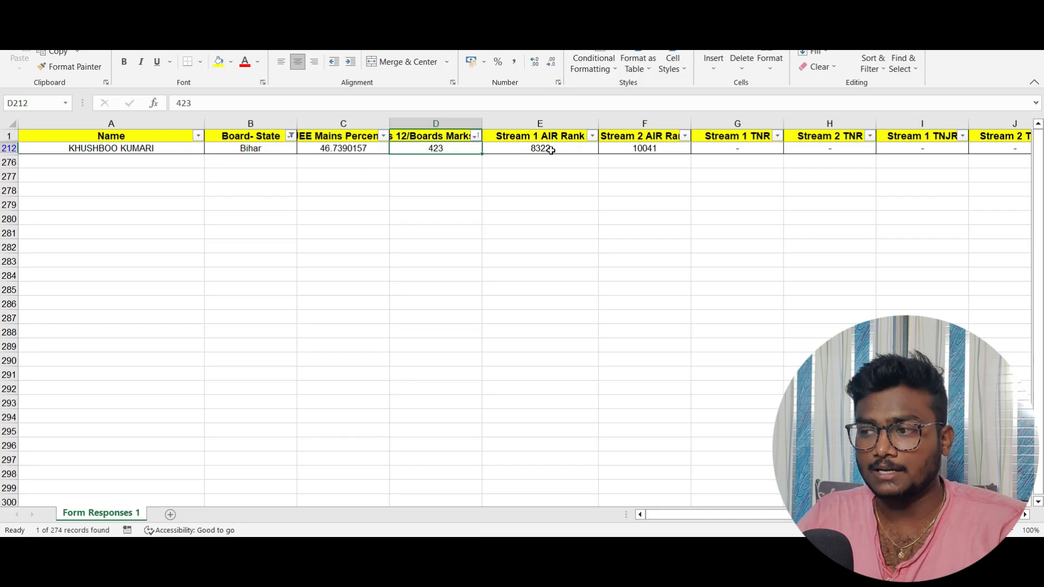
click(539, 148)
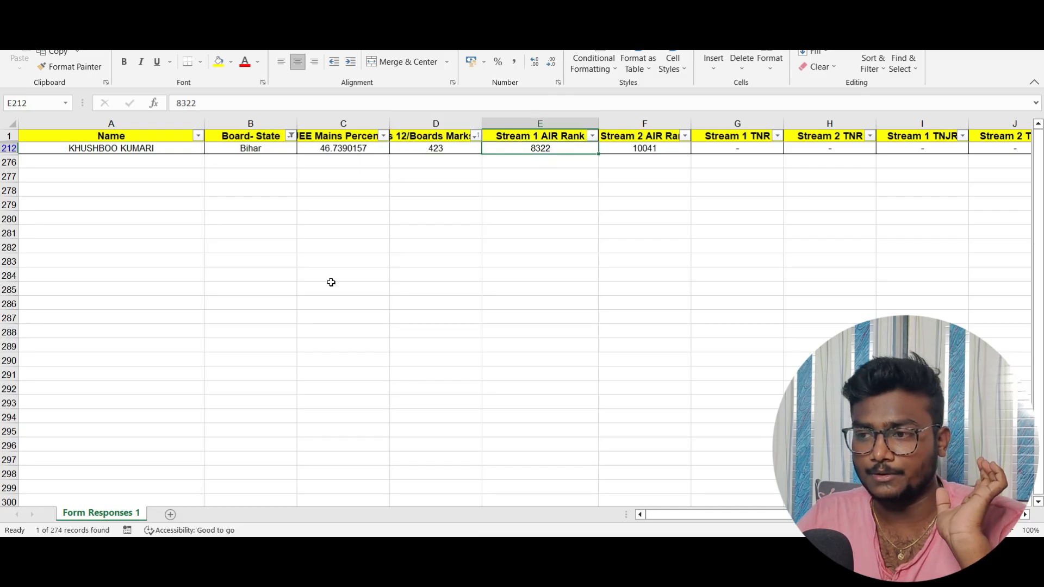
click(291, 136)
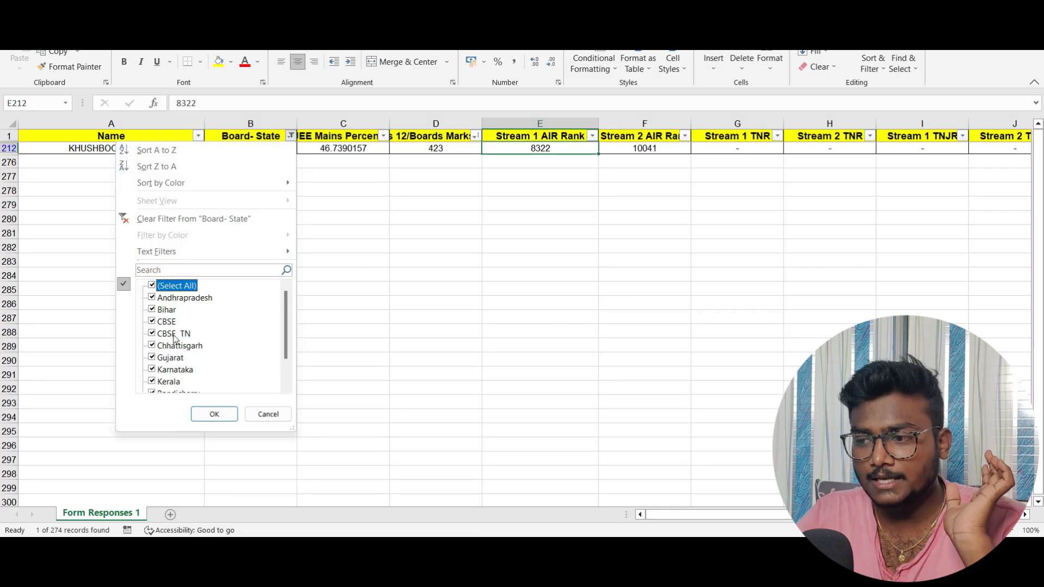
- Clear all state choices and keep only Tamilnadu, showing 142 of 274 records
click(152, 333)
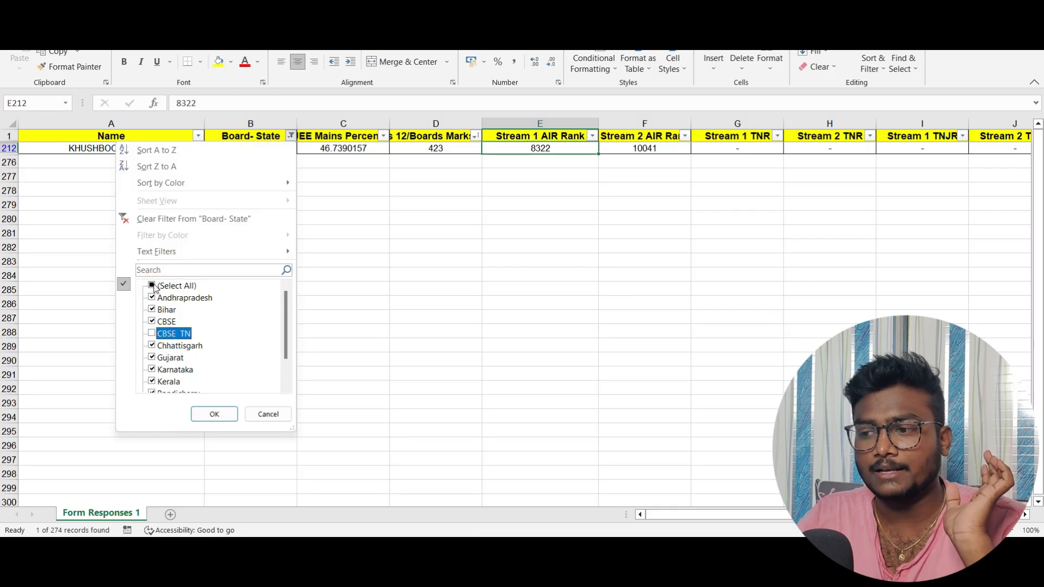
click(152, 287)
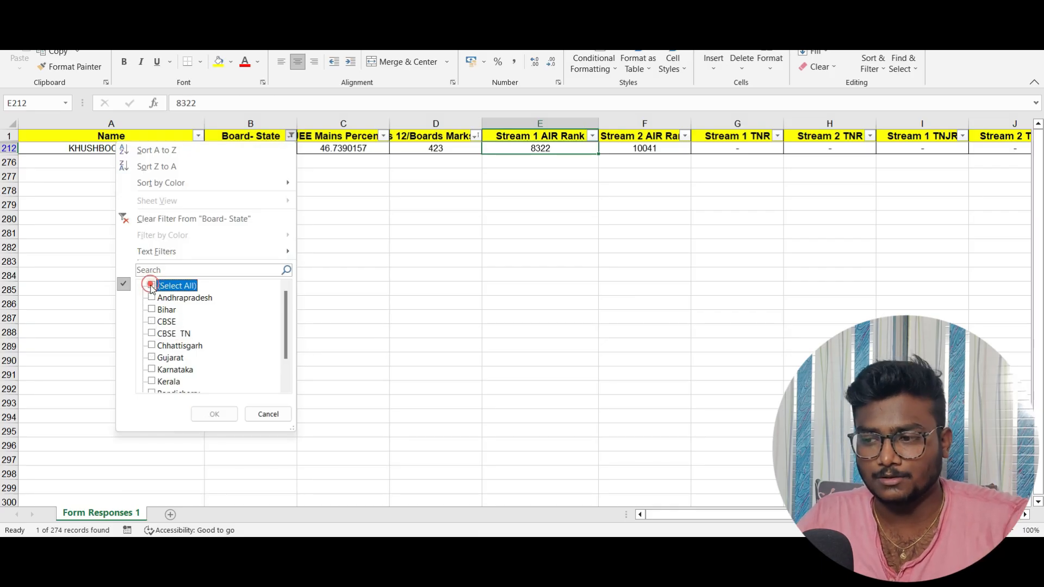
click(151, 333)
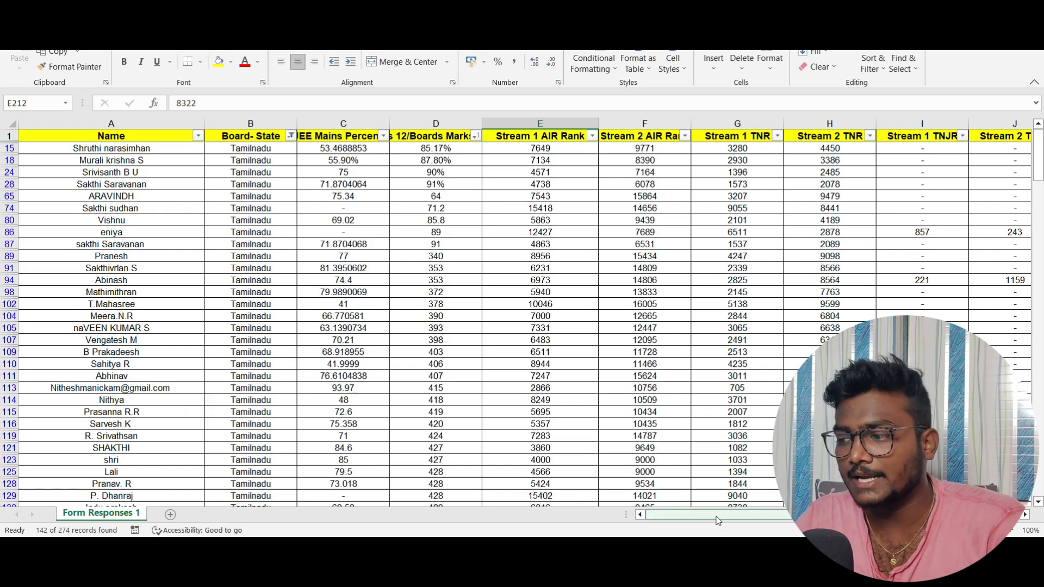
- Scroll through the Tamilnadu results across the rank columns
scroll(right, 3)
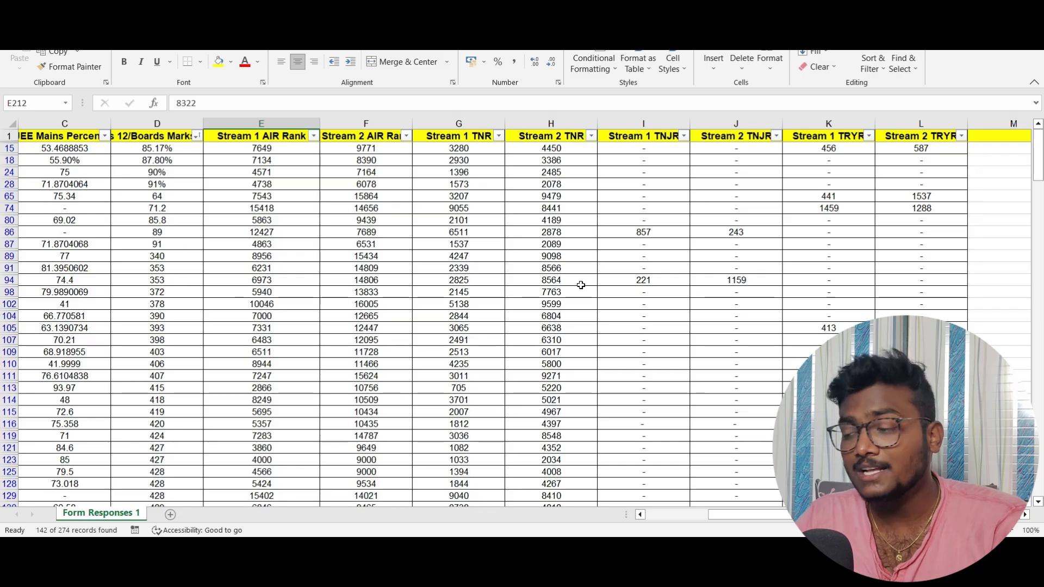
scroll(down, 3)
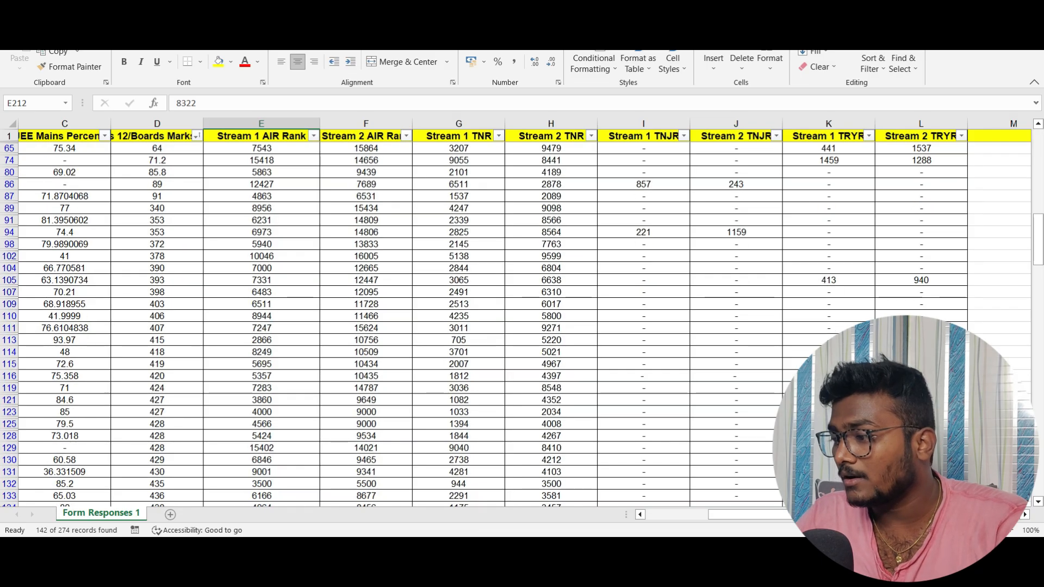
scroll(left, 3)
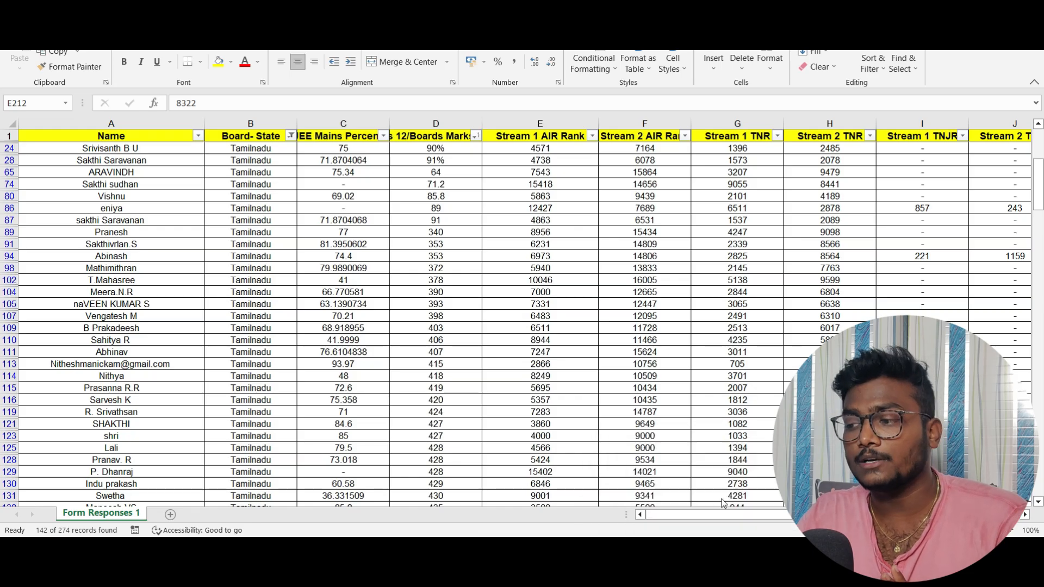
- Switch to the counselling allotment workbook and bring up the Branch Allotted filter
click(168, 512)
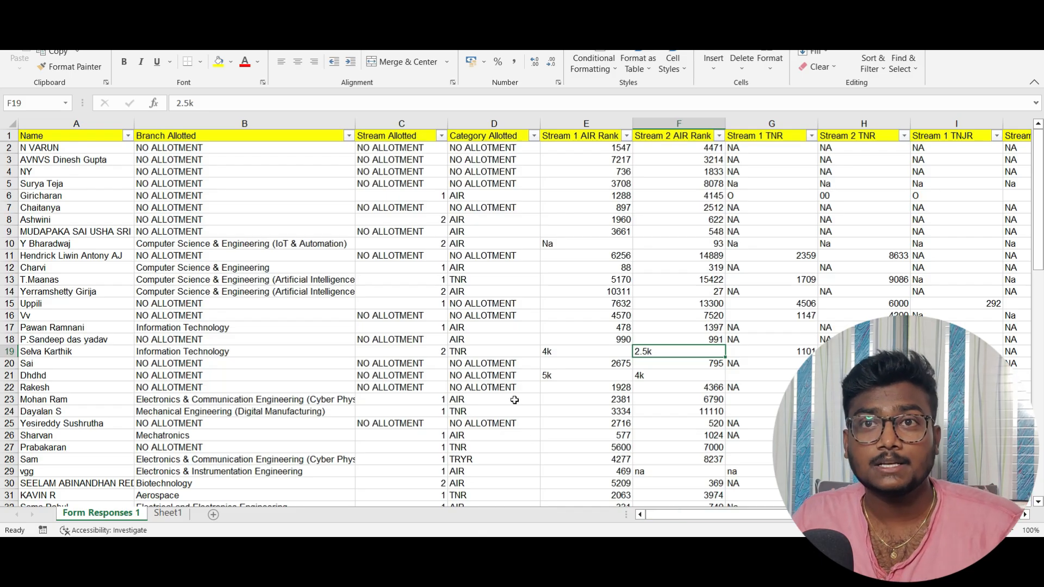
scroll(down, 3)
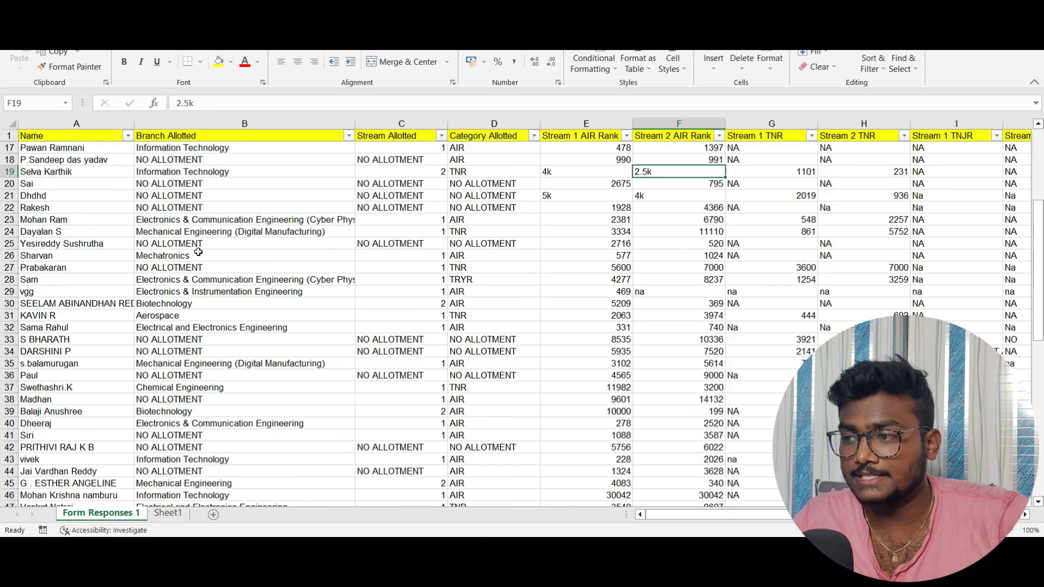
scroll(up, 3)
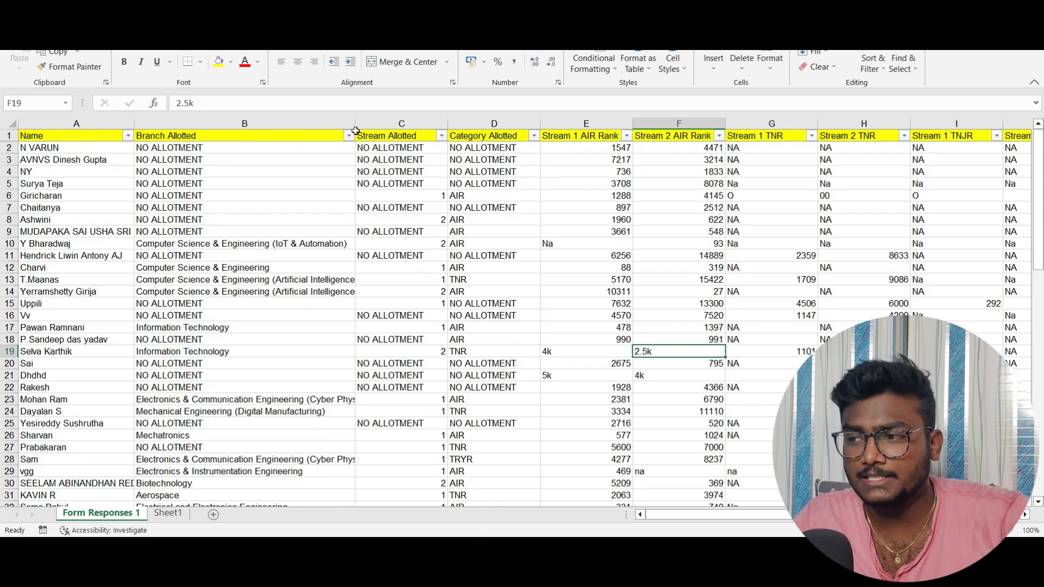
click(348, 136)
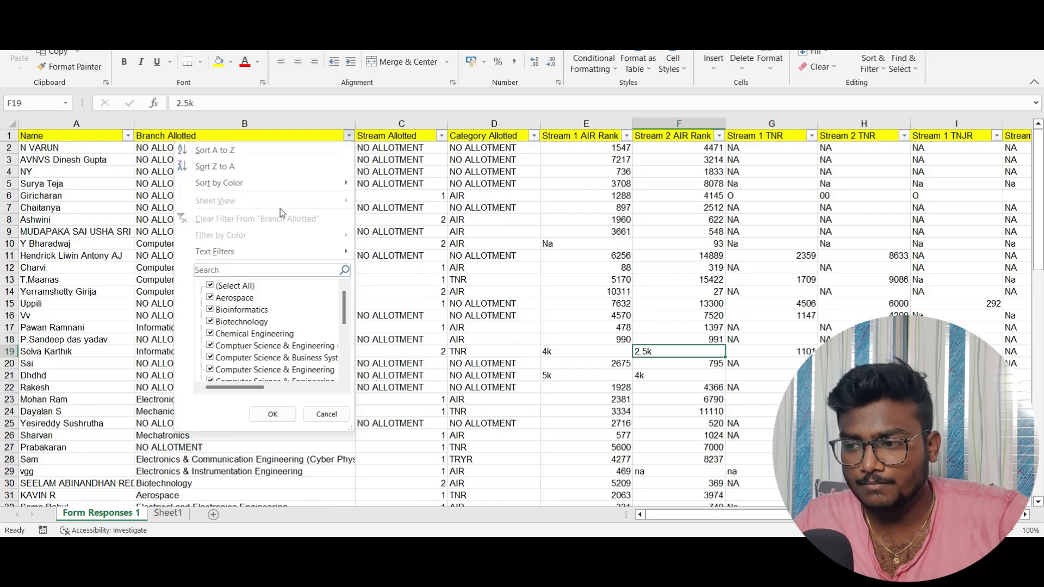
- Exclude NO ALLOTMENT from both the Branch Allotted and Stream Allotted filters
scroll(down, 3)
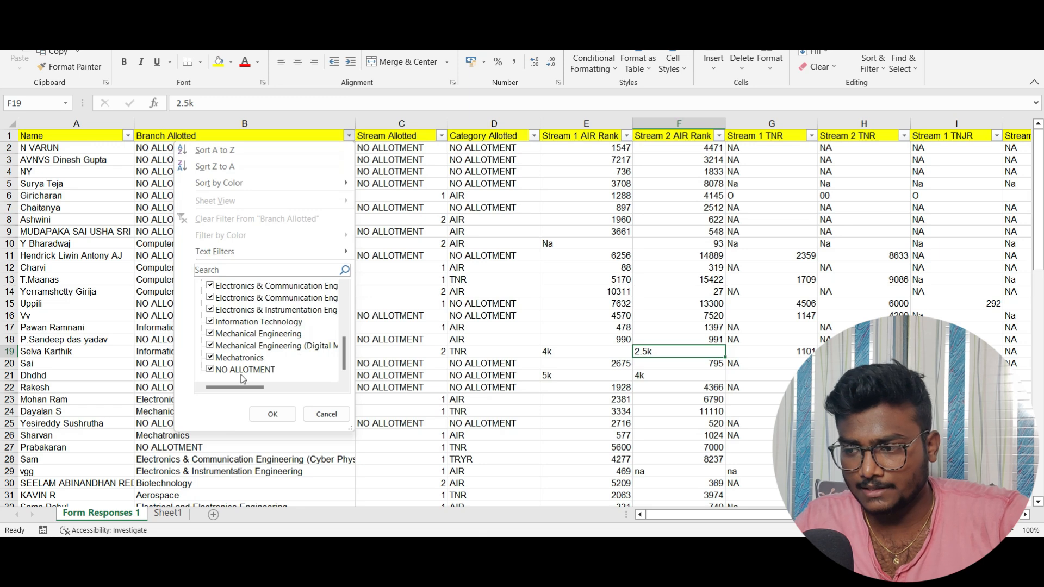
click(272, 414)
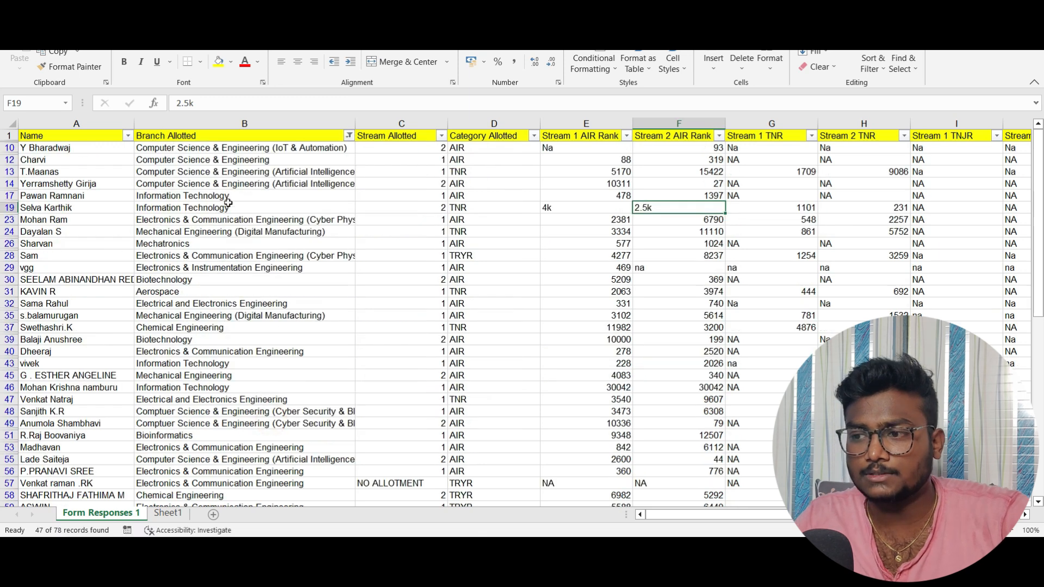
click(401, 124)
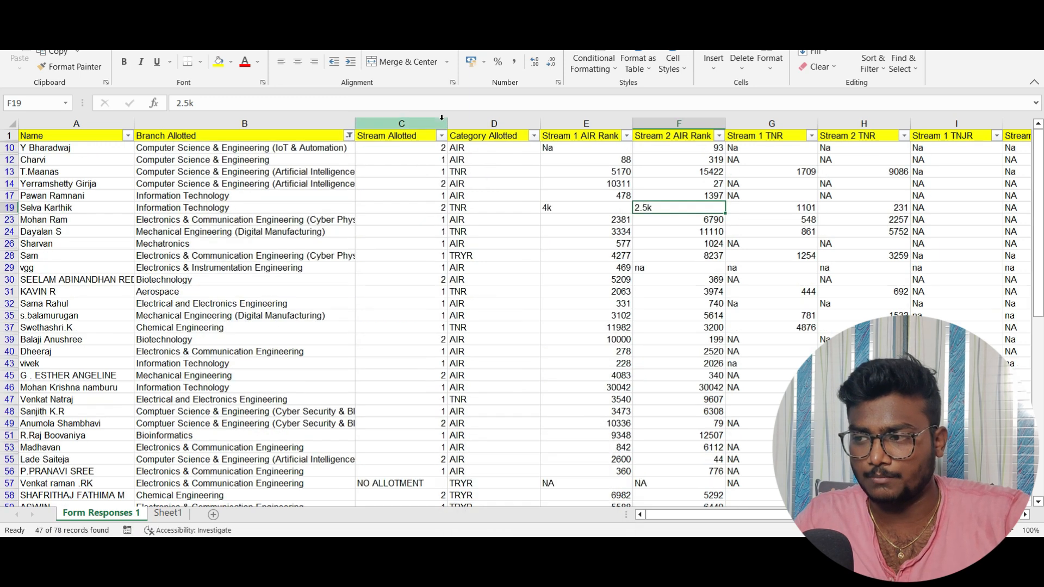
click(441, 135)
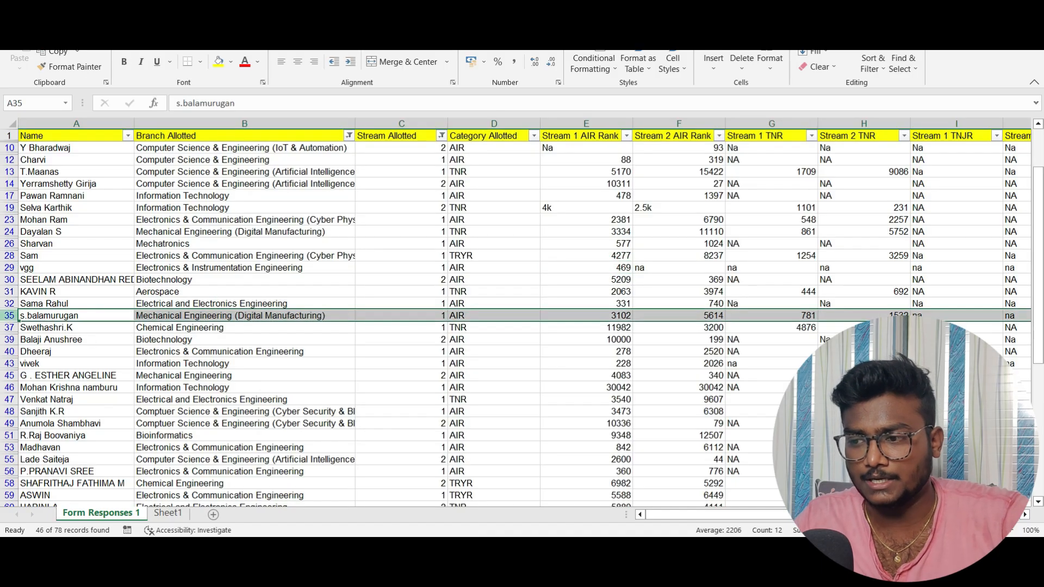
click(244, 316)
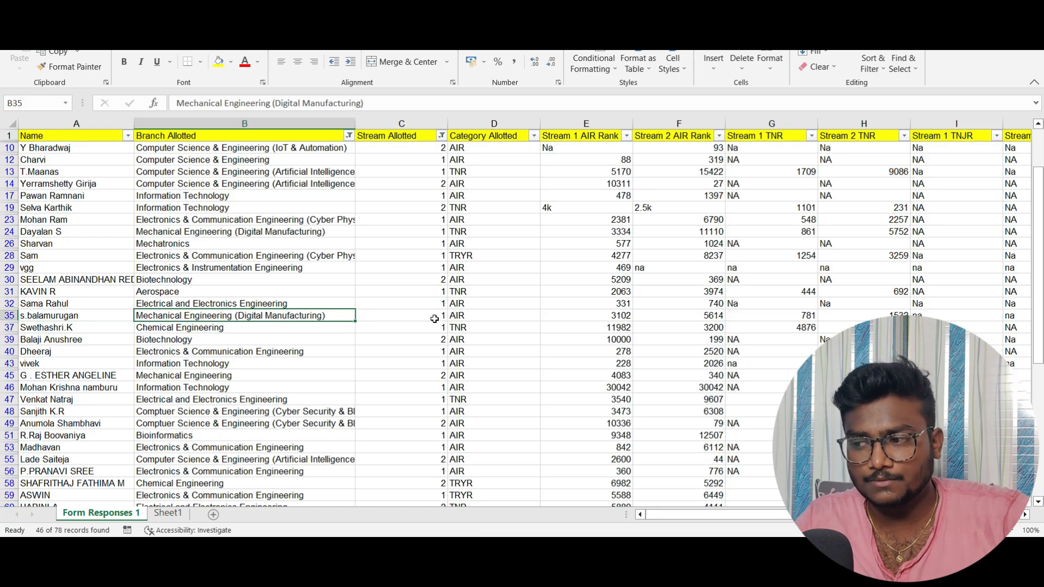
click(402, 316)
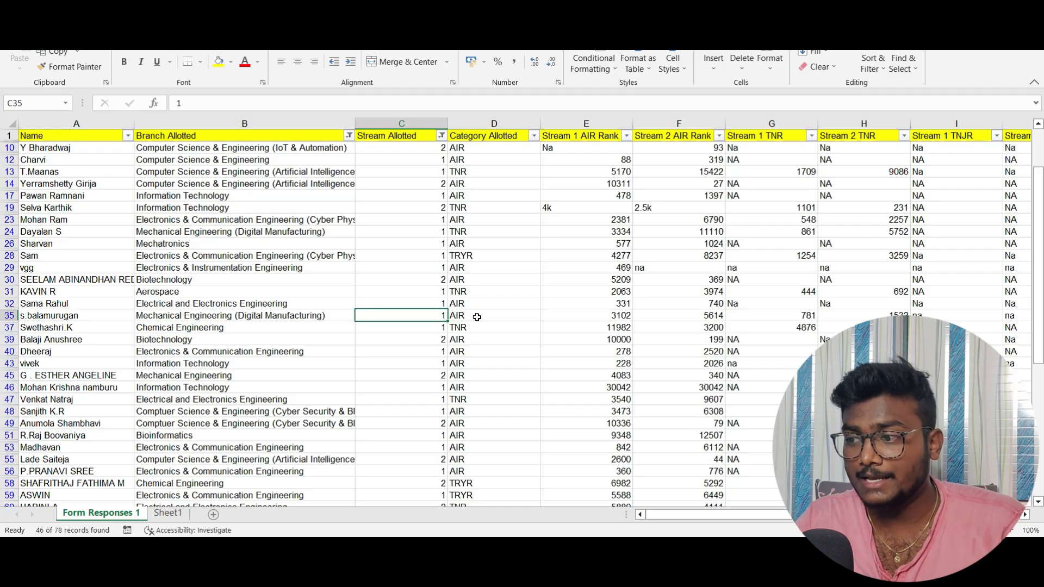
click(494, 315)
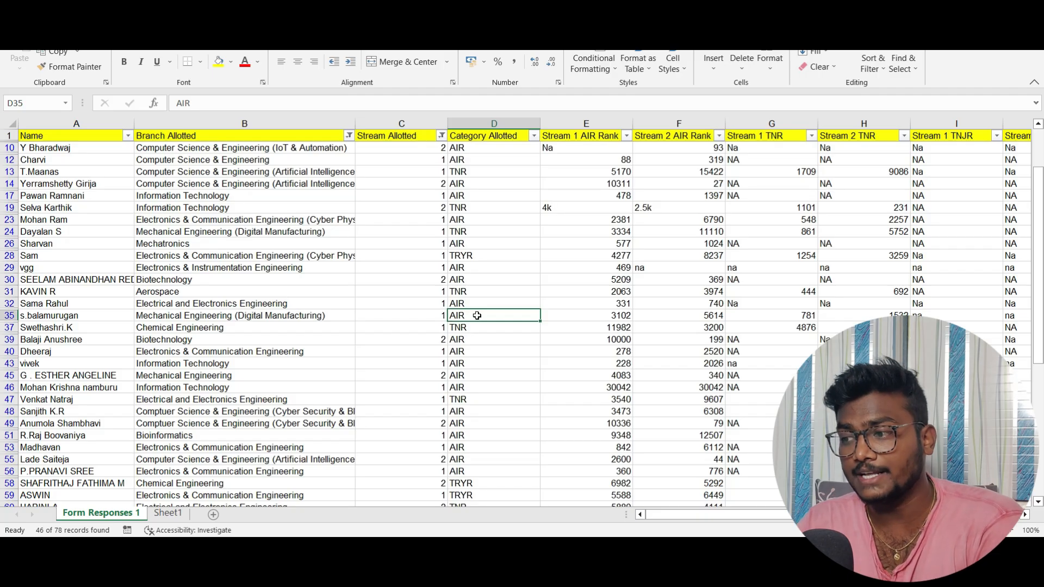
mouse_move(601, 325)
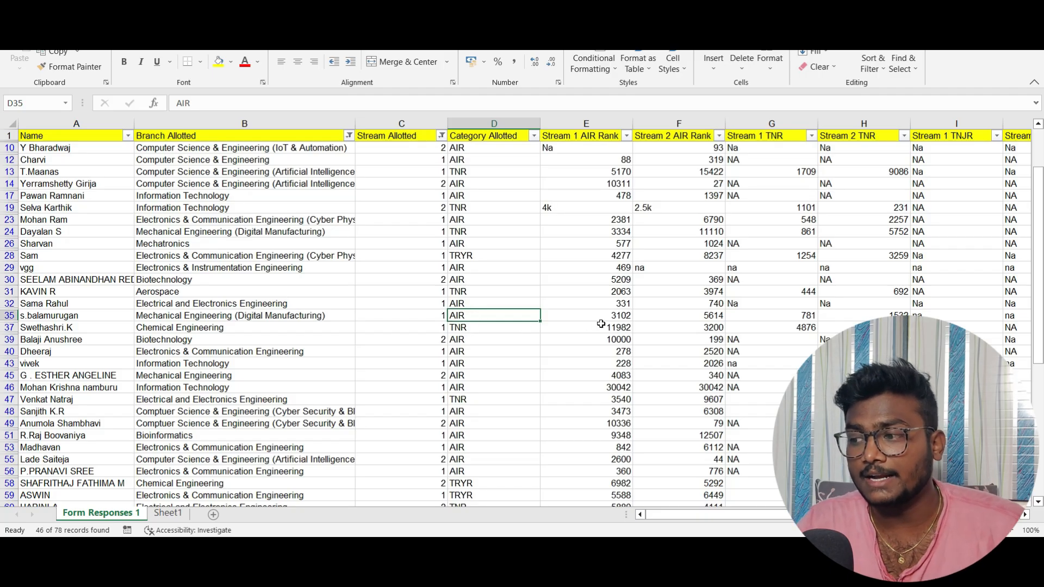
click(587, 315)
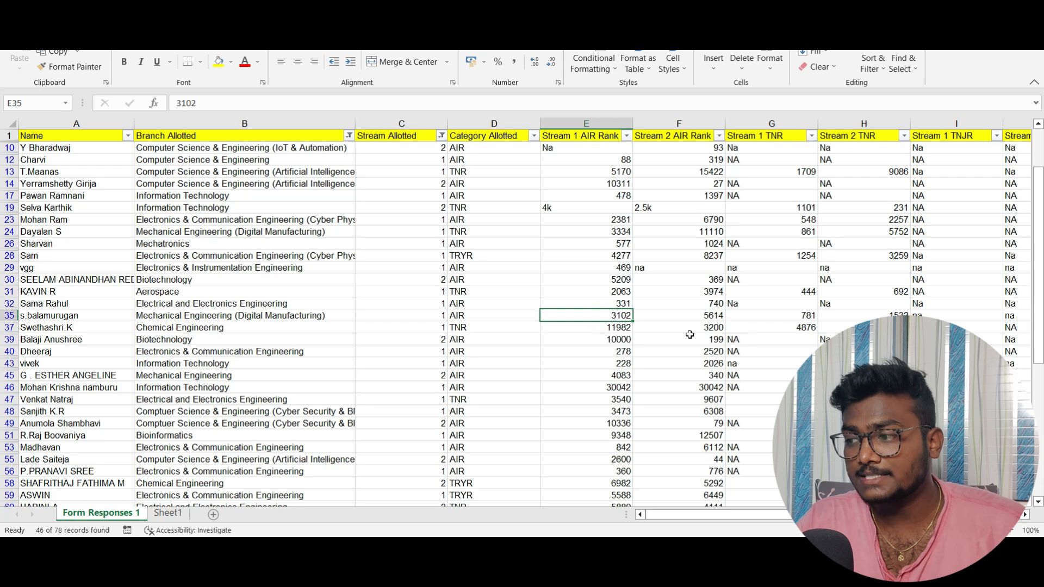
click(678, 316)
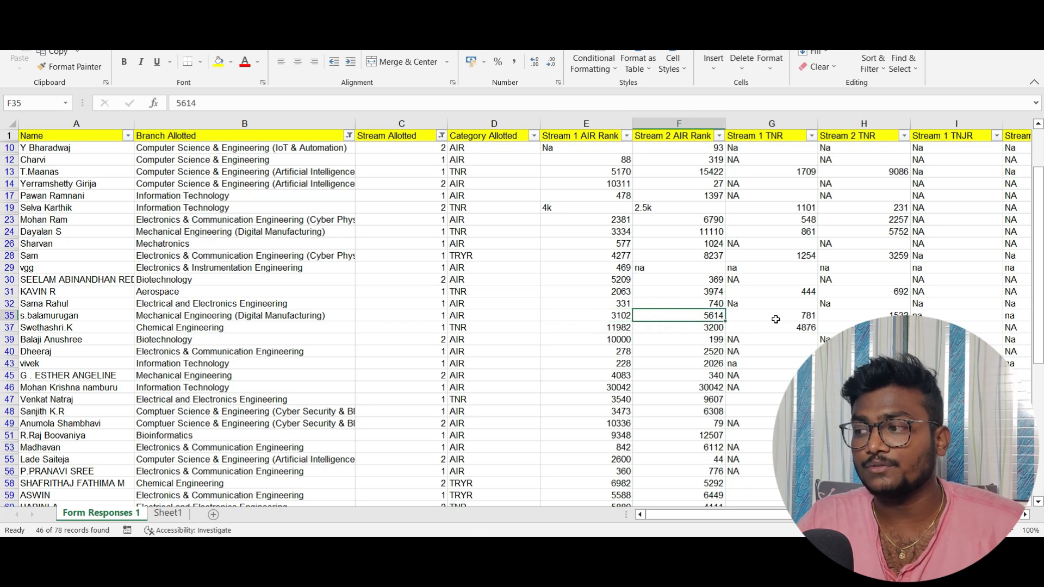
click(771, 315)
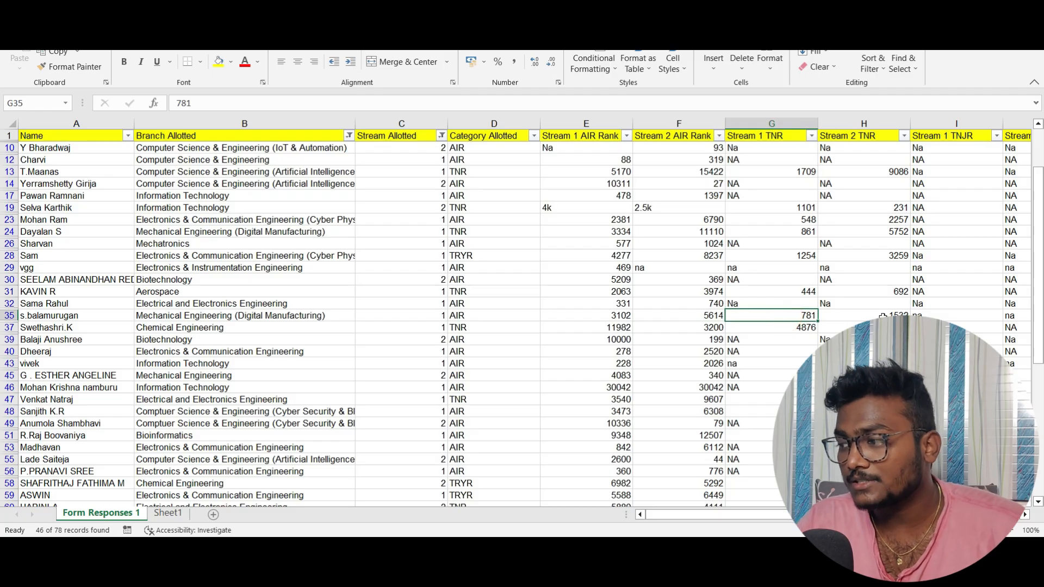
scroll(right, 3)
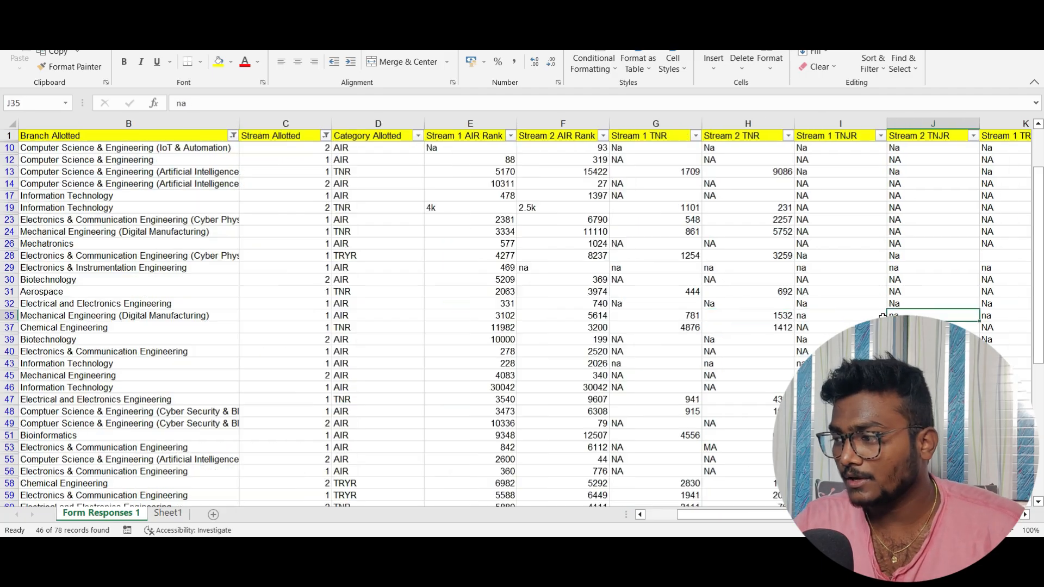
scroll(right, 3)
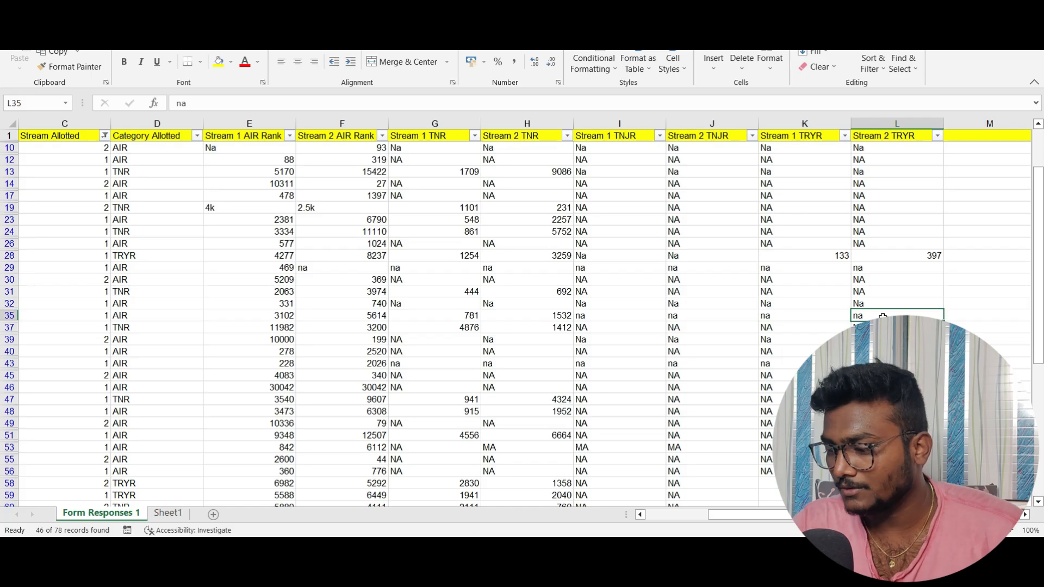